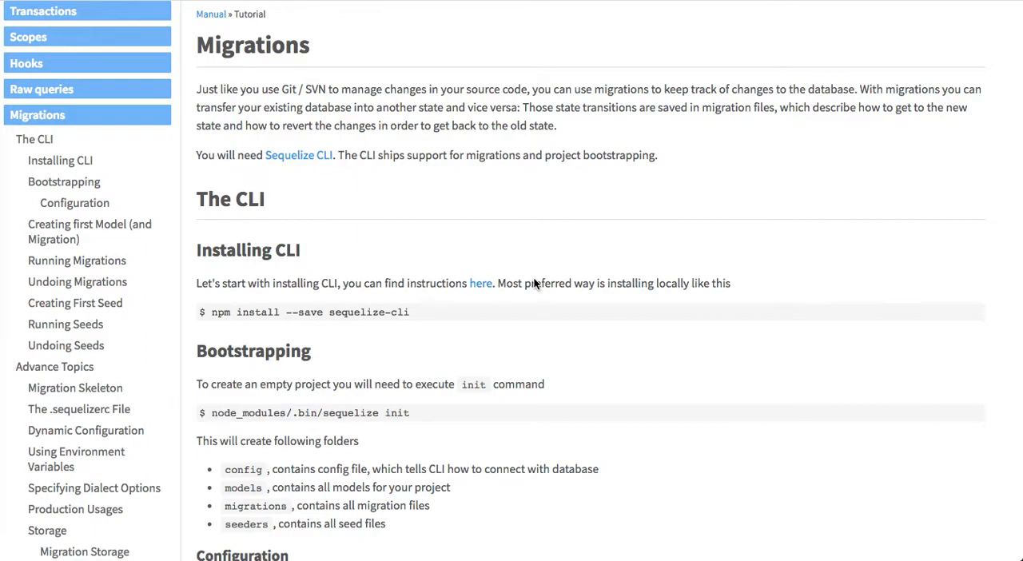
pyautogui.moveTo(224, 313)
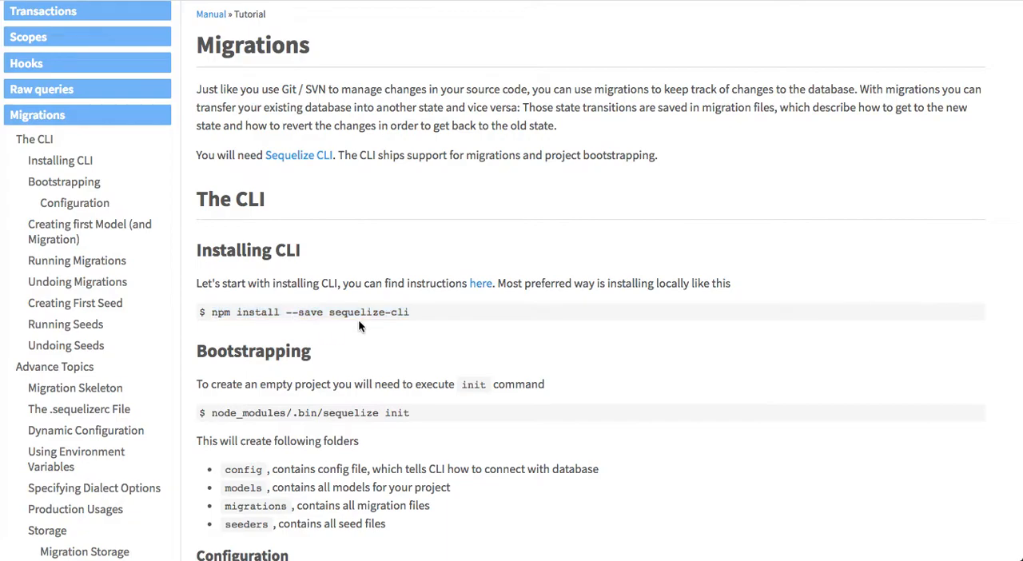
pyautogui.moveTo(371, 408)
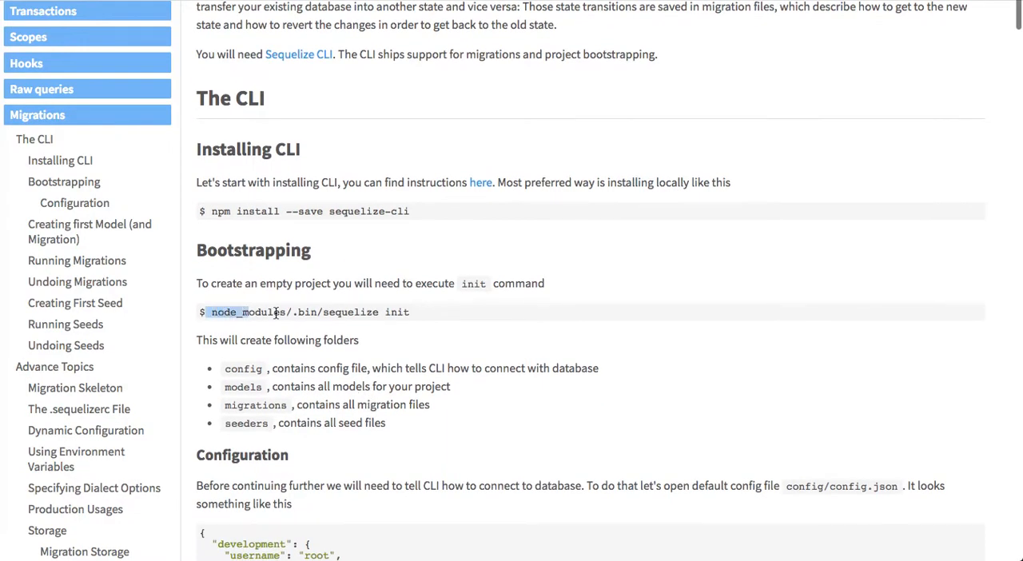
# Review config.json's database settings and the model folder's index.js from the Explorer
pyautogui.scroll(-3)
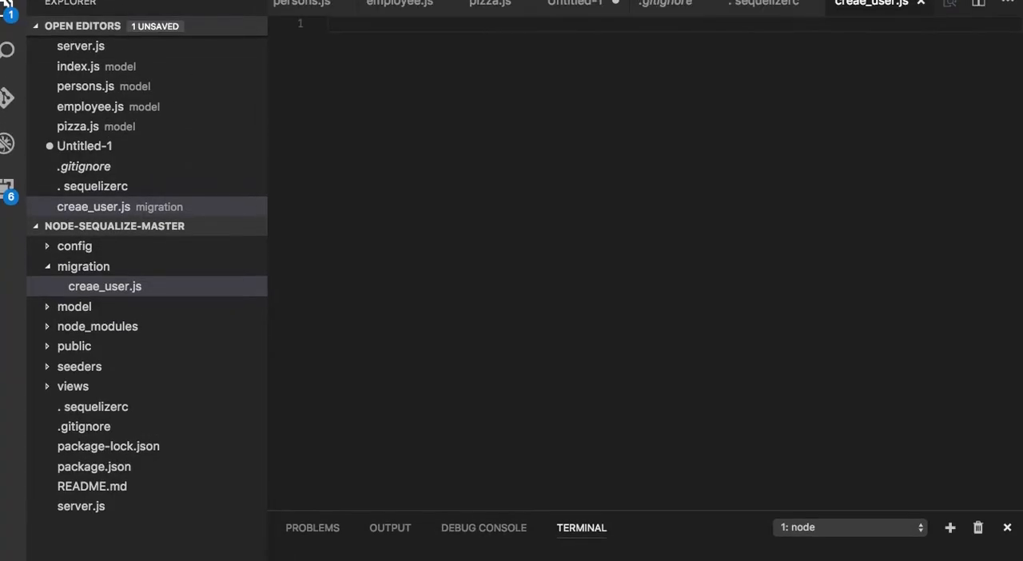
pyautogui.click(83, 265)
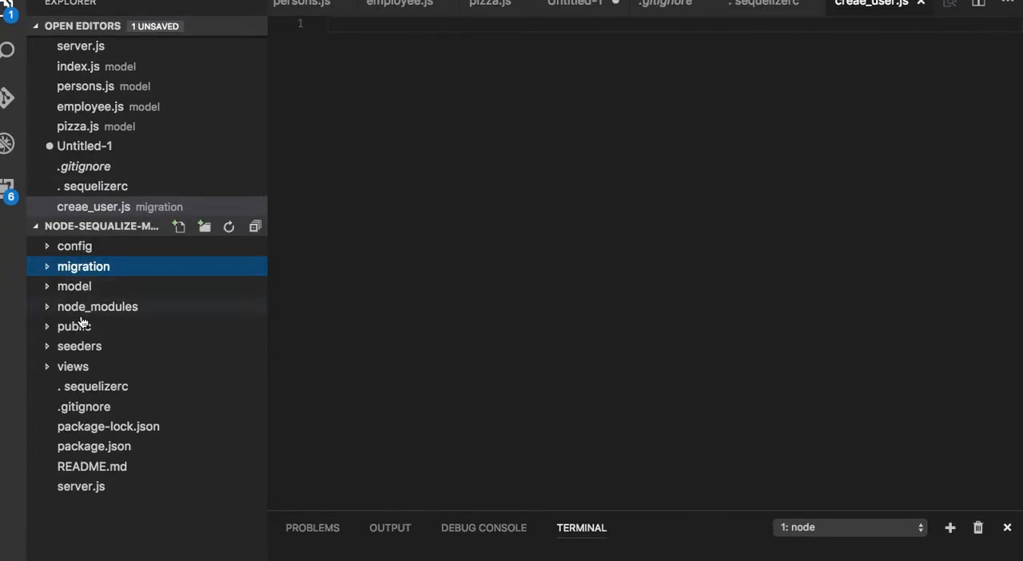
pyautogui.click(80, 345)
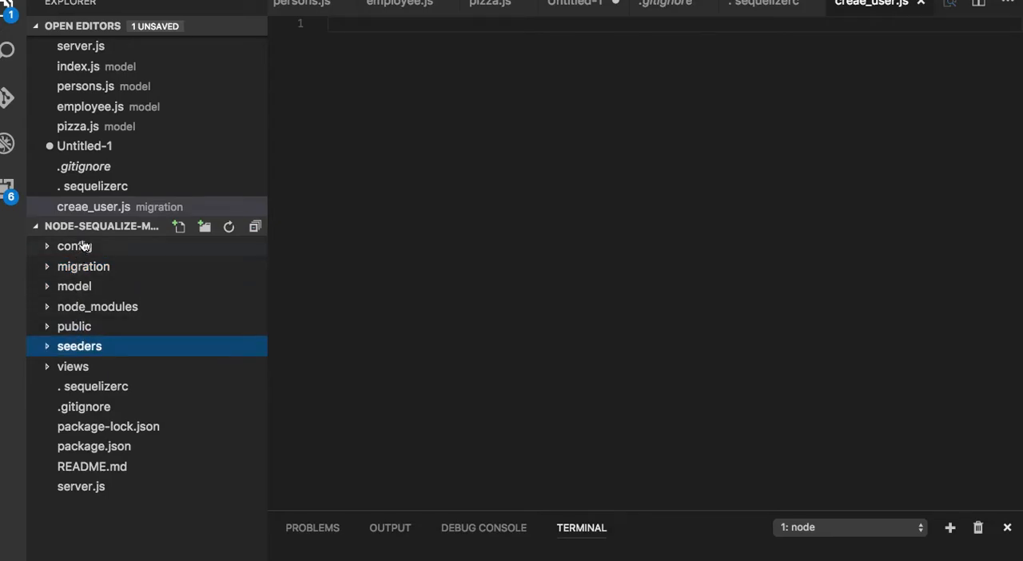
pyautogui.click(73, 246)
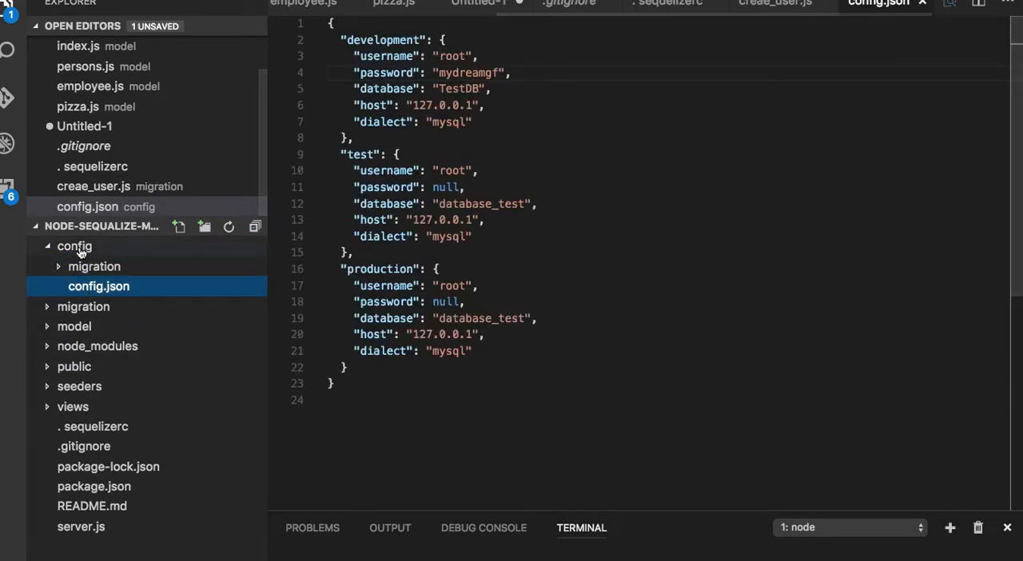
pyautogui.click(74, 286)
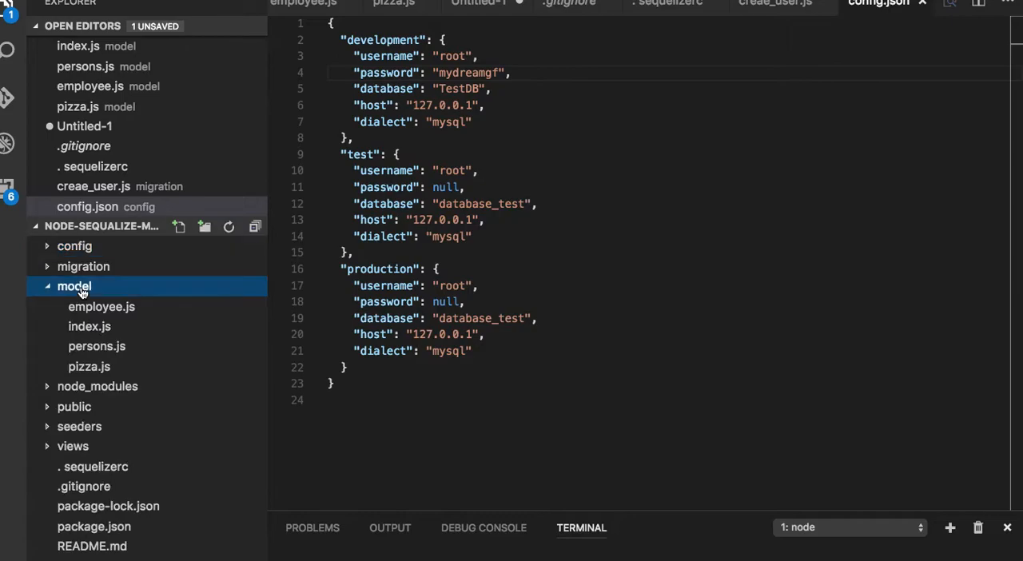
pyautogui.click(90, 326)
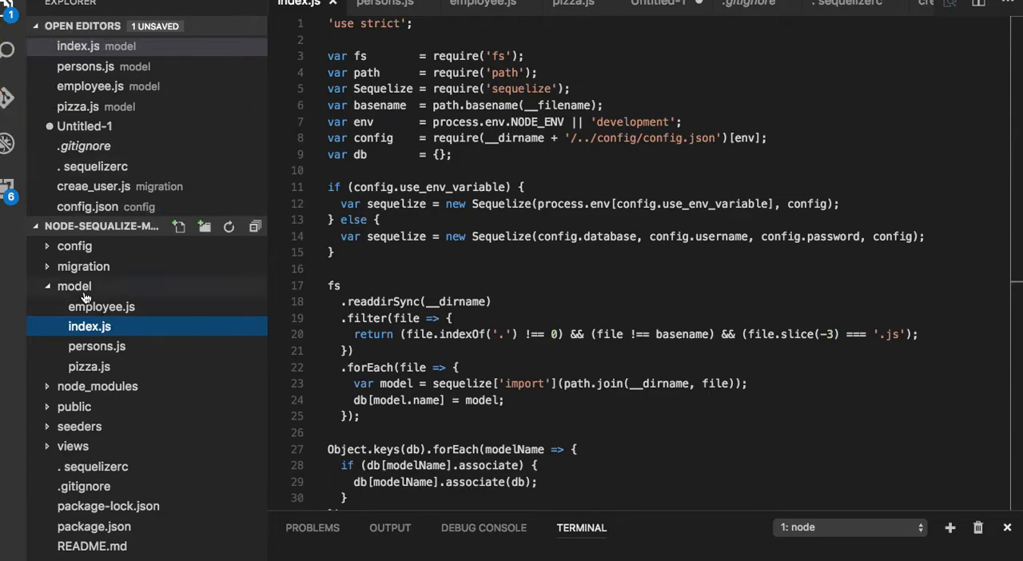
pyautogui.click(74, 286)
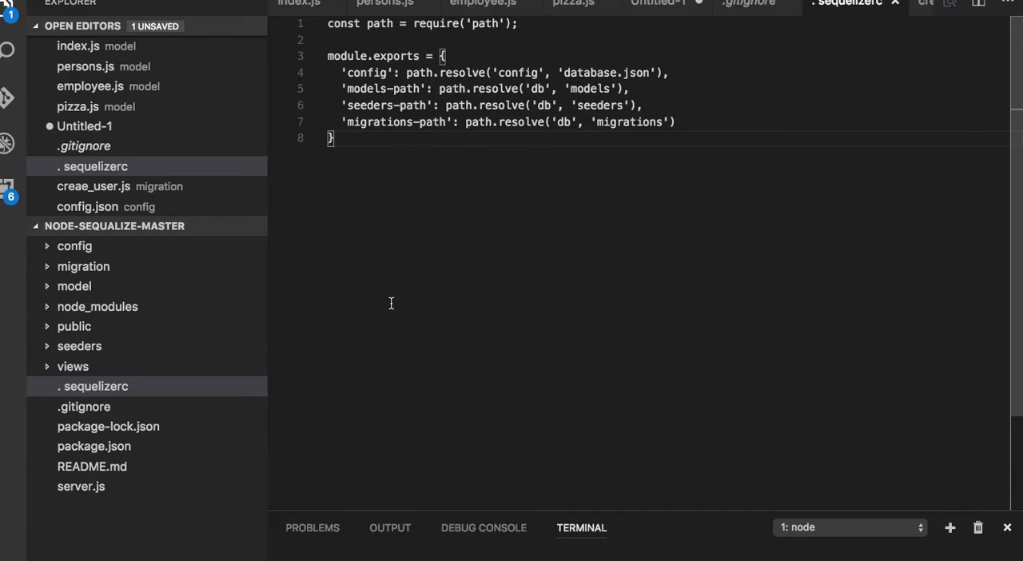
pyautogui.moveTo(365, 78)
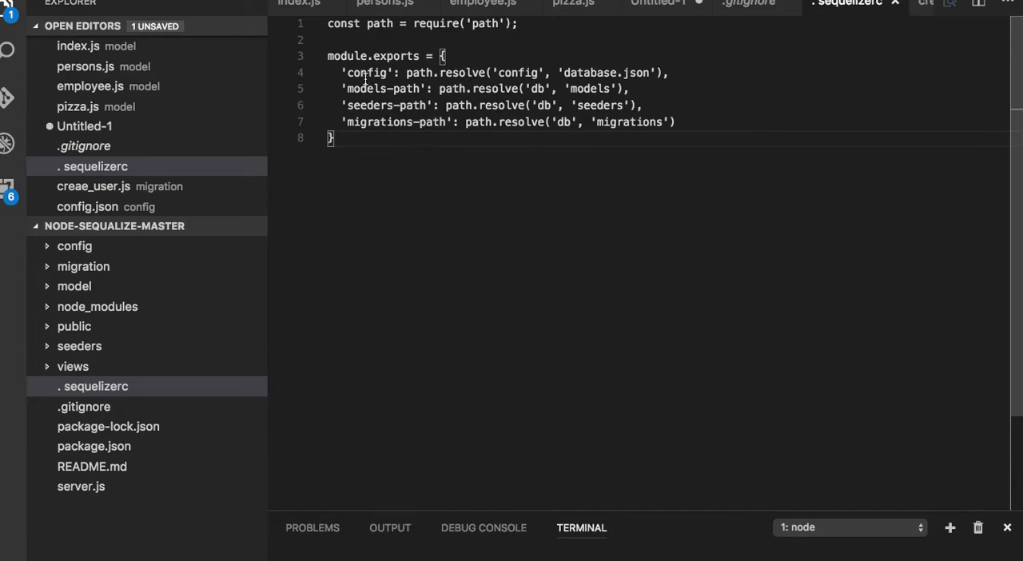
# Highlight the models-path entry in .sequelizerc's module.exports block
pyautogui.doubleClick(367, 74)
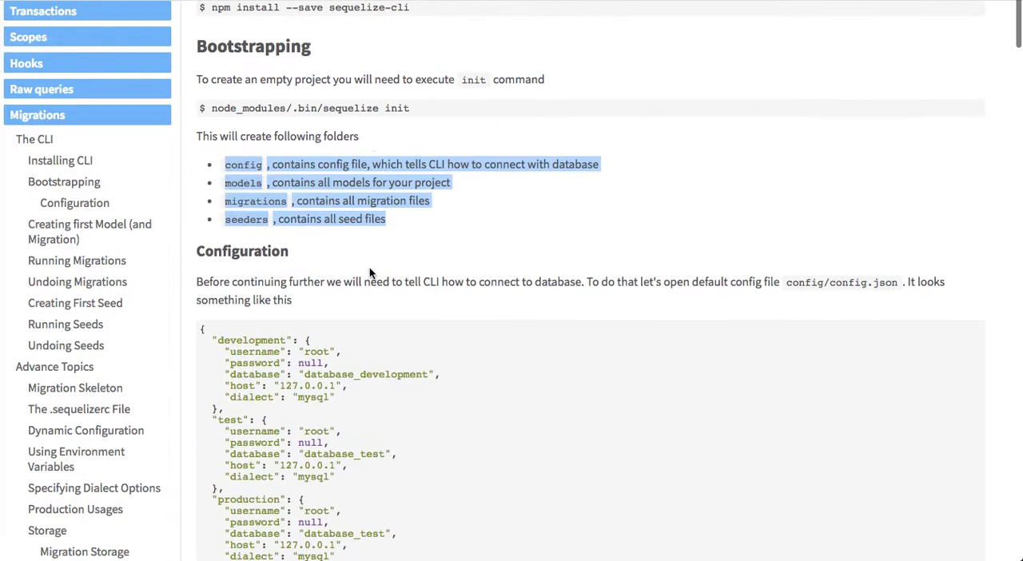
# Scroll past the Bootstrapping folders and config JSON to the model:generate command
pyautogui.scroll(-3)
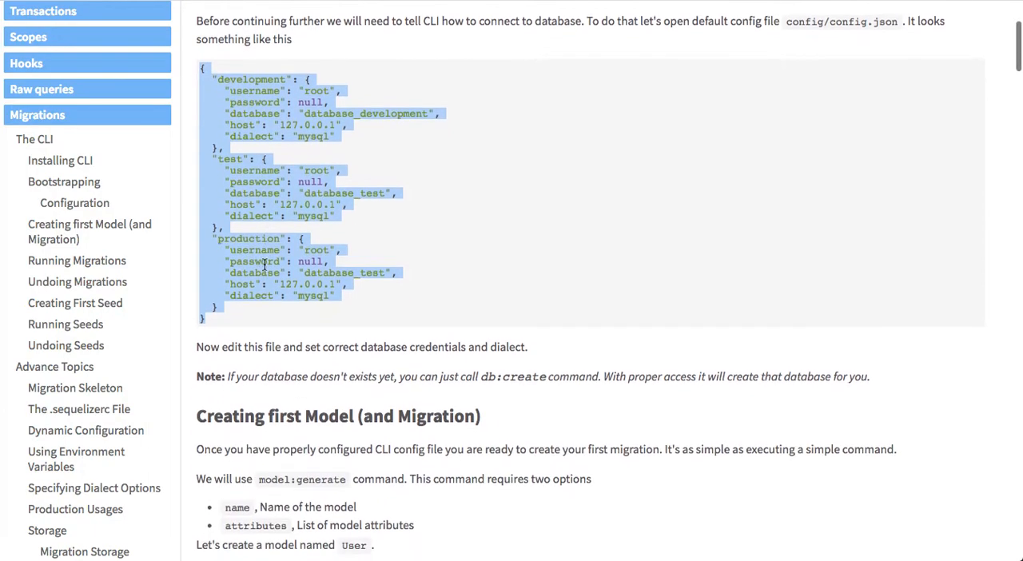
pyautogui.scroll(-3)
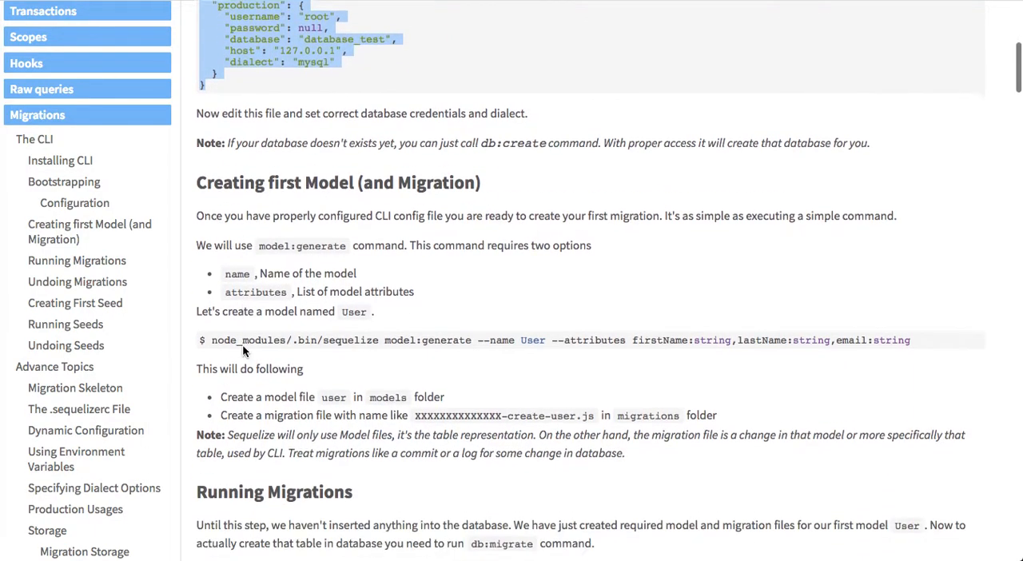
pyautogui.scroll(-3)
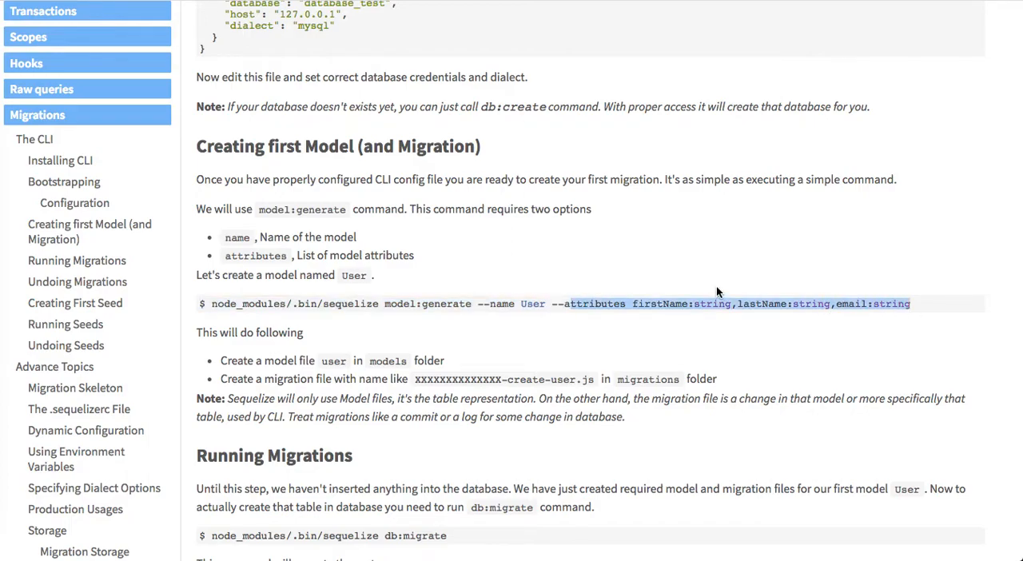
pyautogui.moveTo(431, 339)
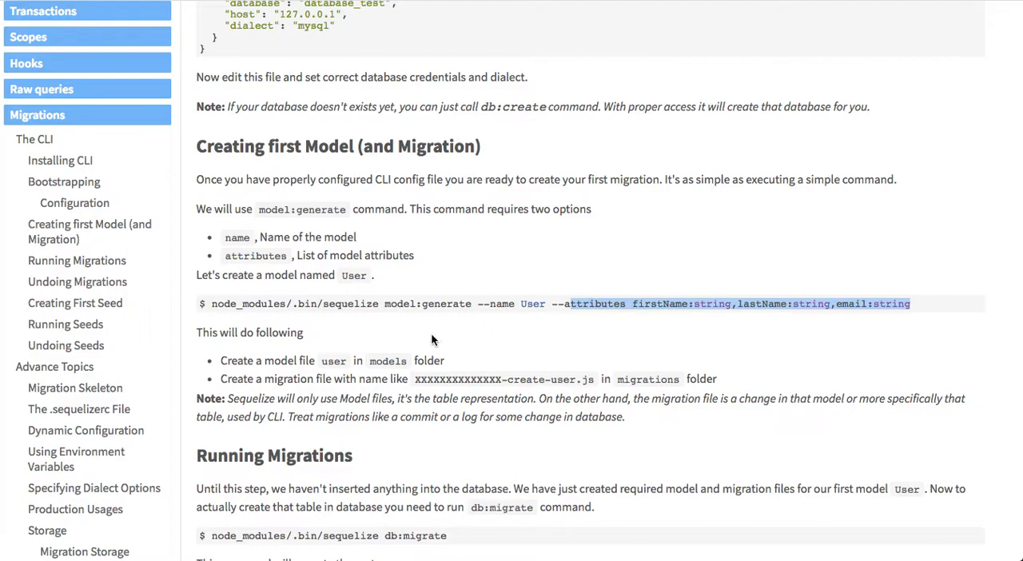
pyautogui.scroll(-3)
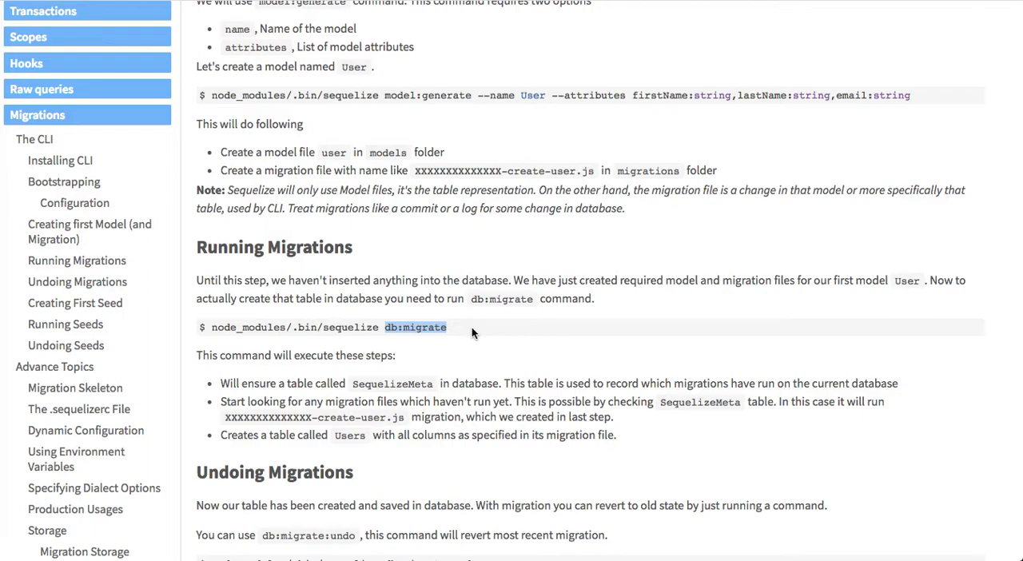
# Scroll through Undoing Migrations and Creating First Seed to Running and Undoing Seeds
pyautogui.scroll(-3)
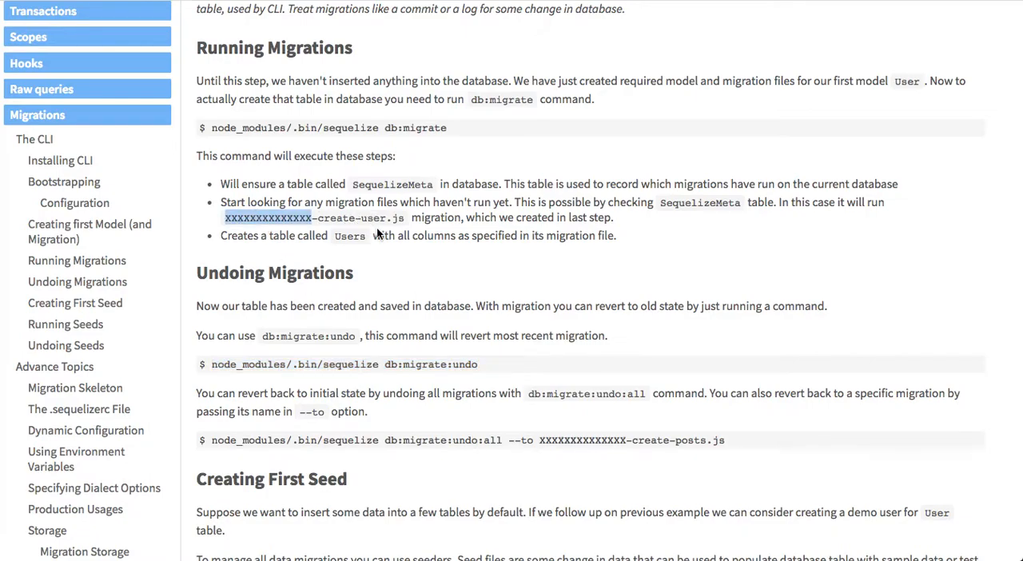
pyautogui.scroll(-3)
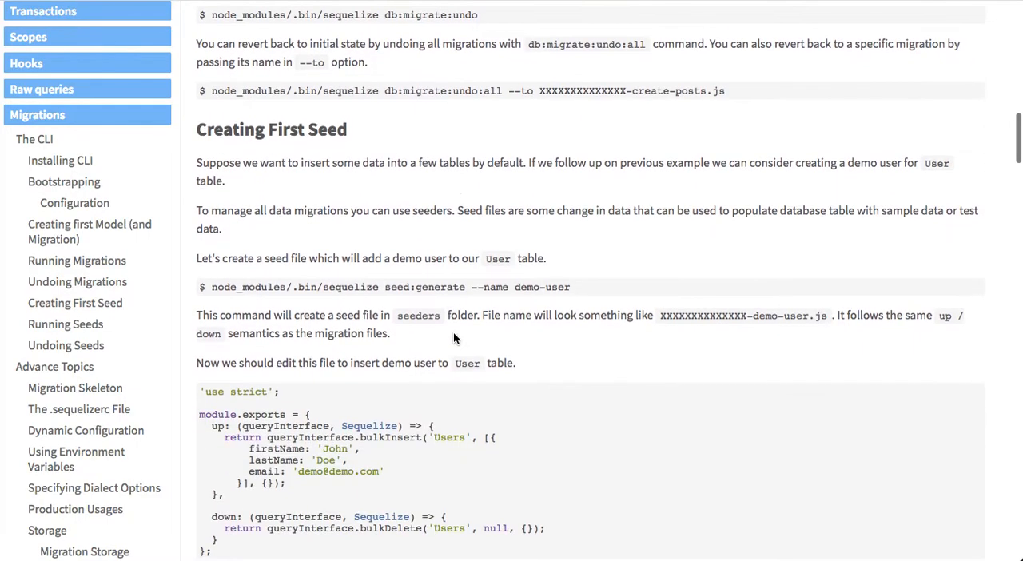
pyautogui.scroll(-3)
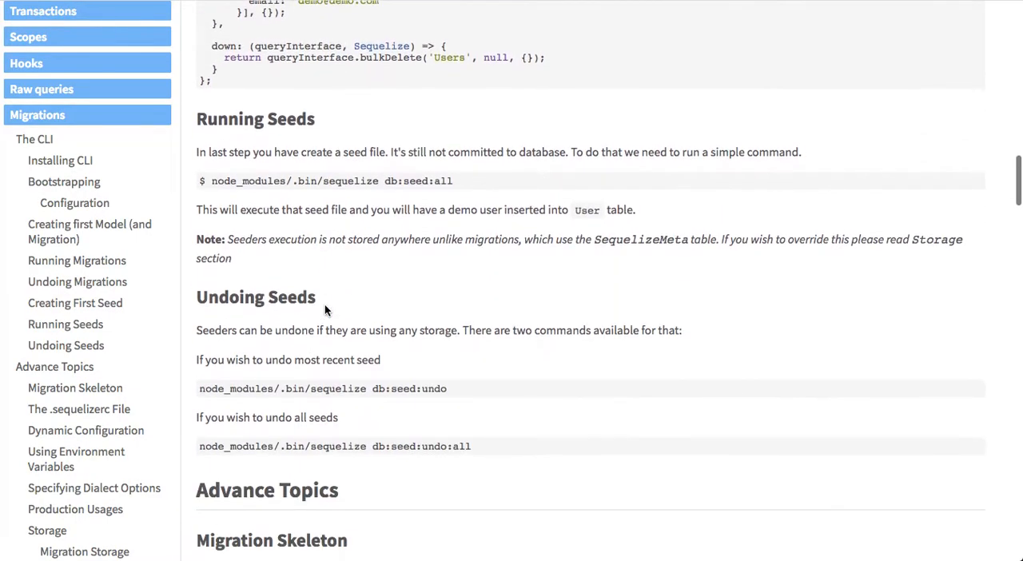
# Highlight the down function and dropTable call in the Person migration skeleton
pyautogui.scroll(-3)
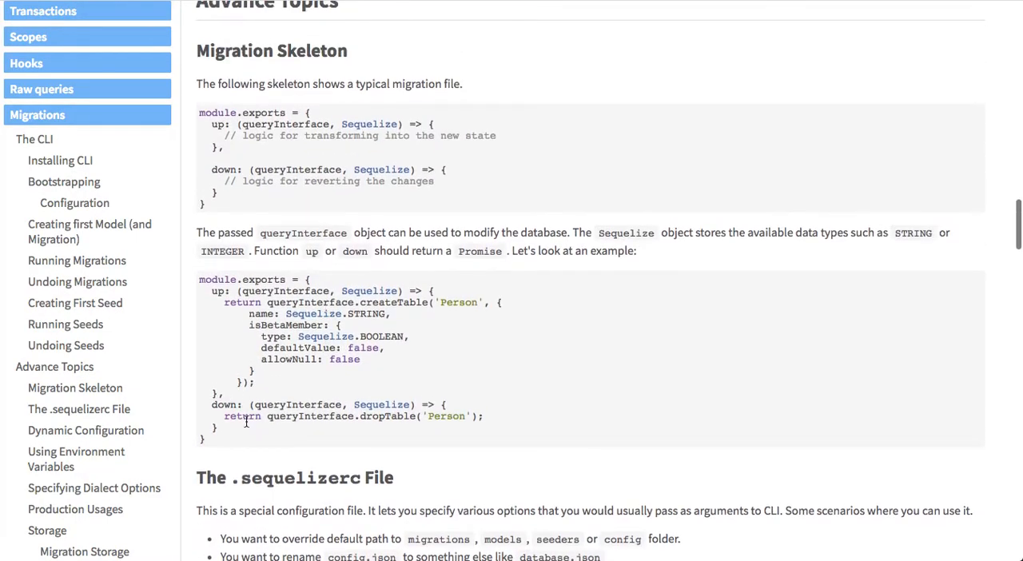
pyautogui.moveTo(243, 457)
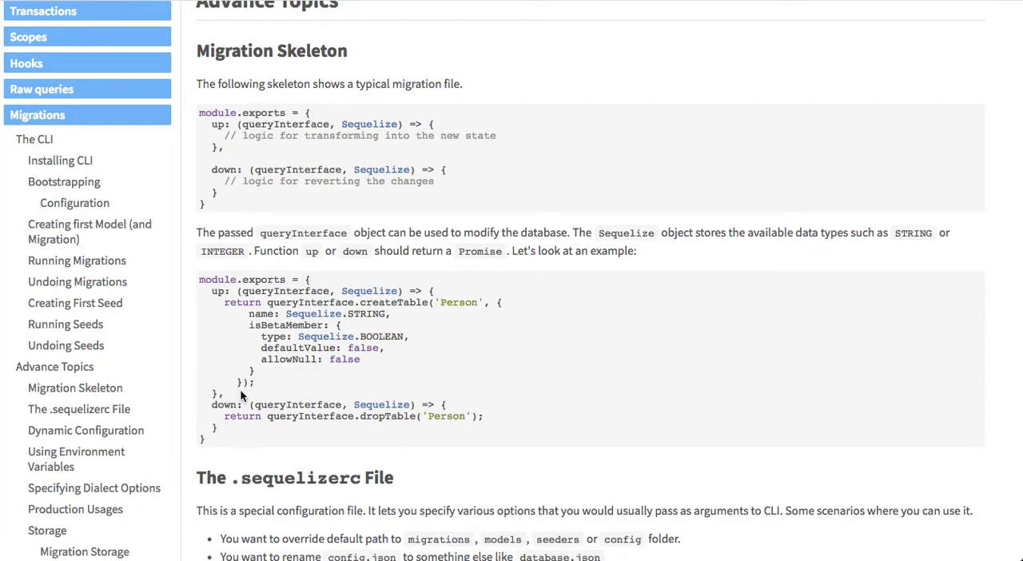
pyautogui.doubleClick(224, 405)
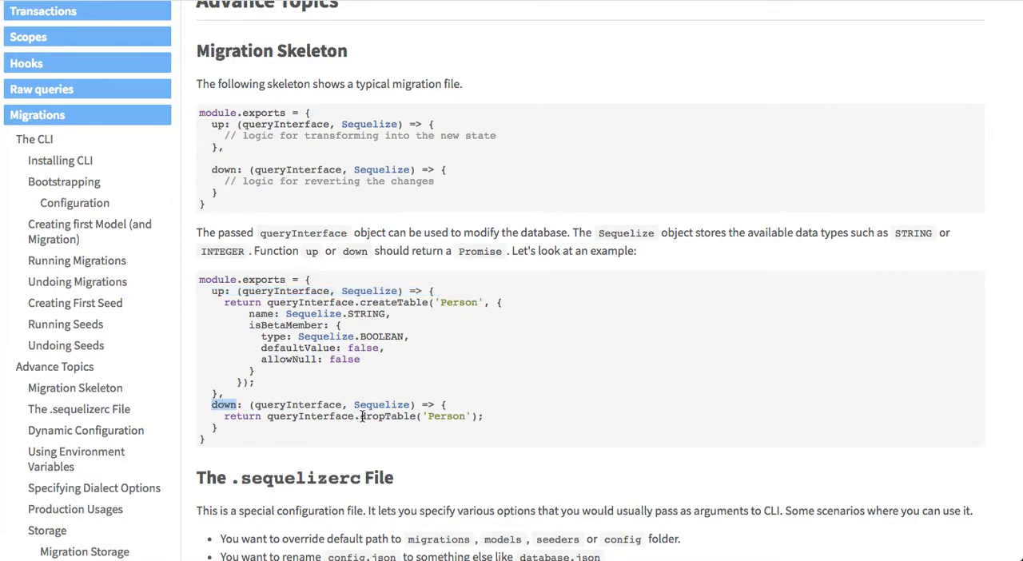
pyautogui.doubleClick(388, 415)
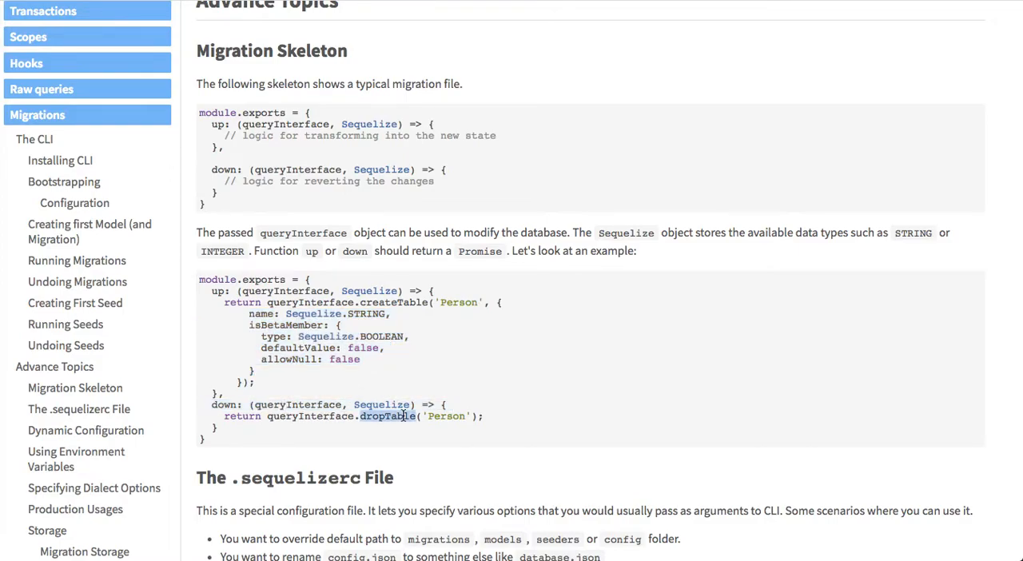
pyautogui.scroll(-3)
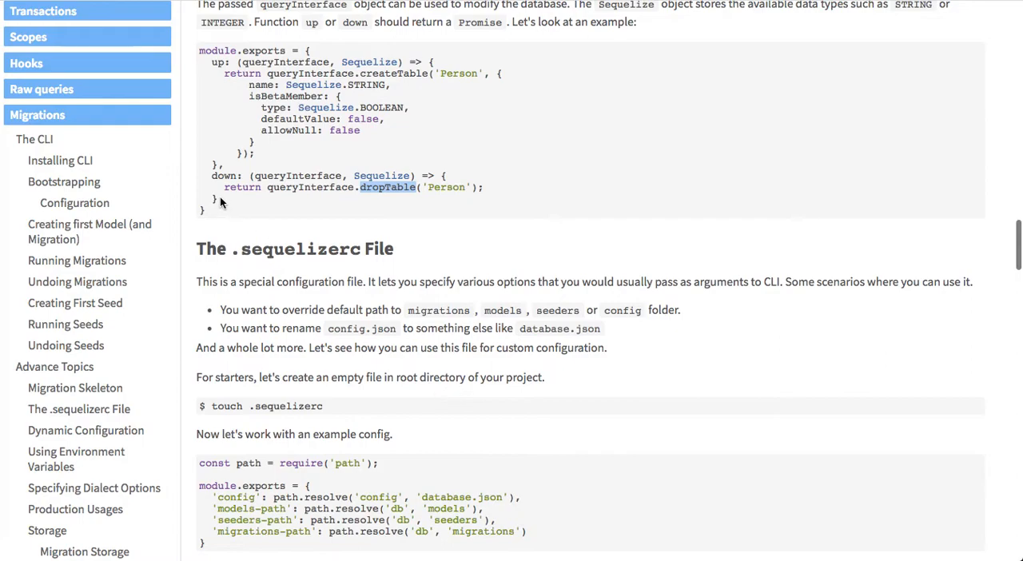
pyautogui.scroll(-3)
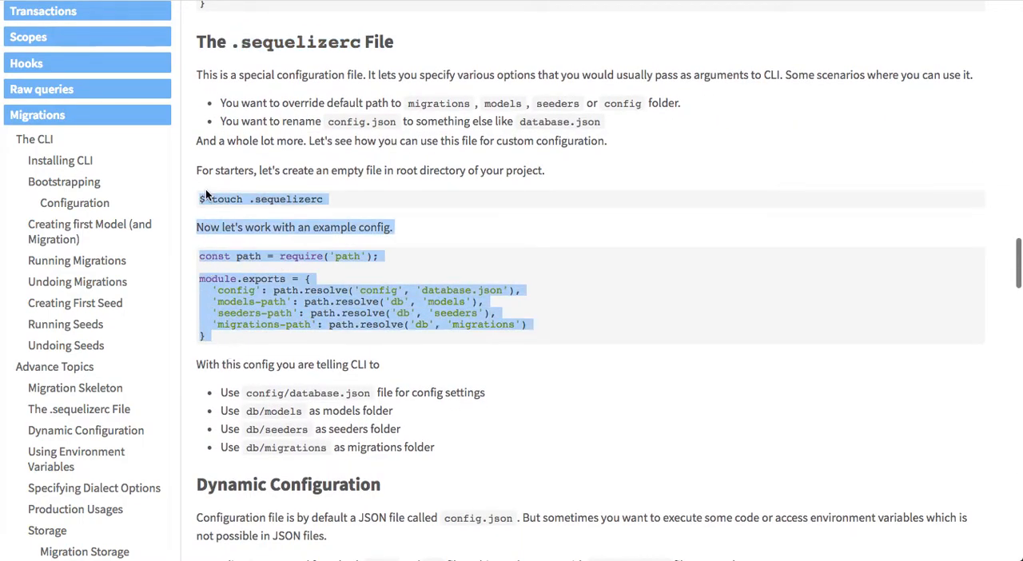
pyautogui.scroll(-3)
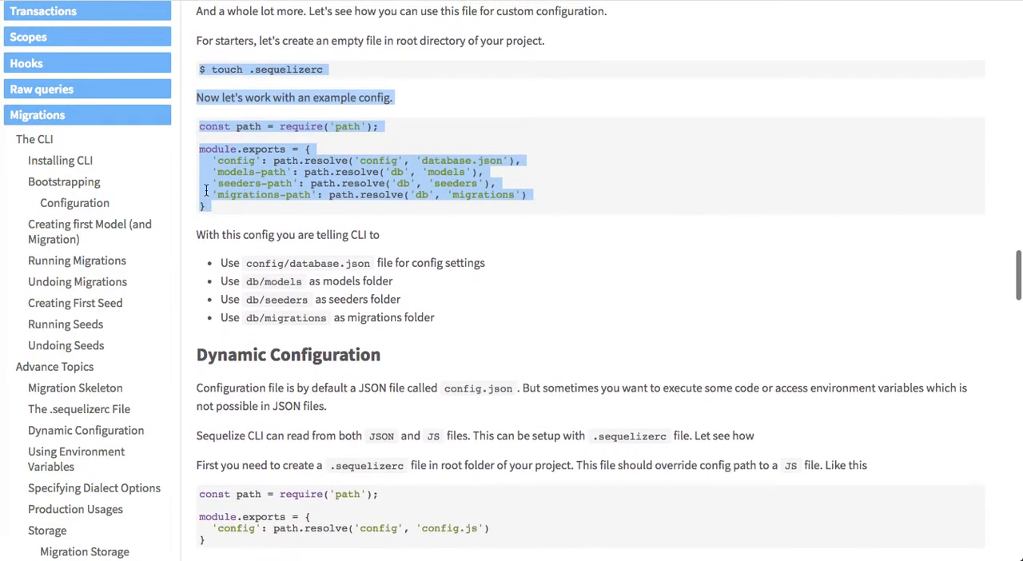
pyautogui.scroll(-3)
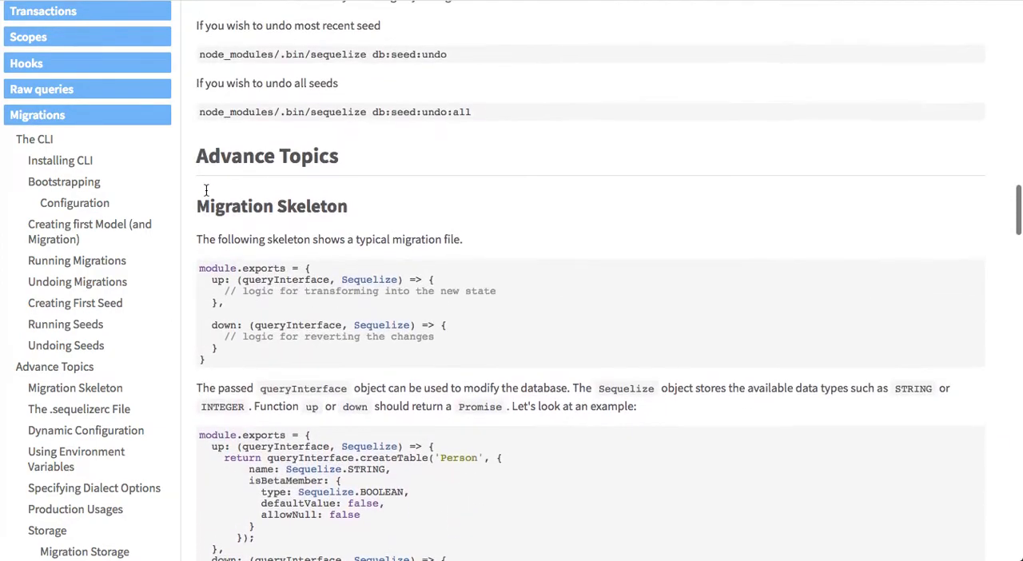
pyautogui.moveTo(207, 195)
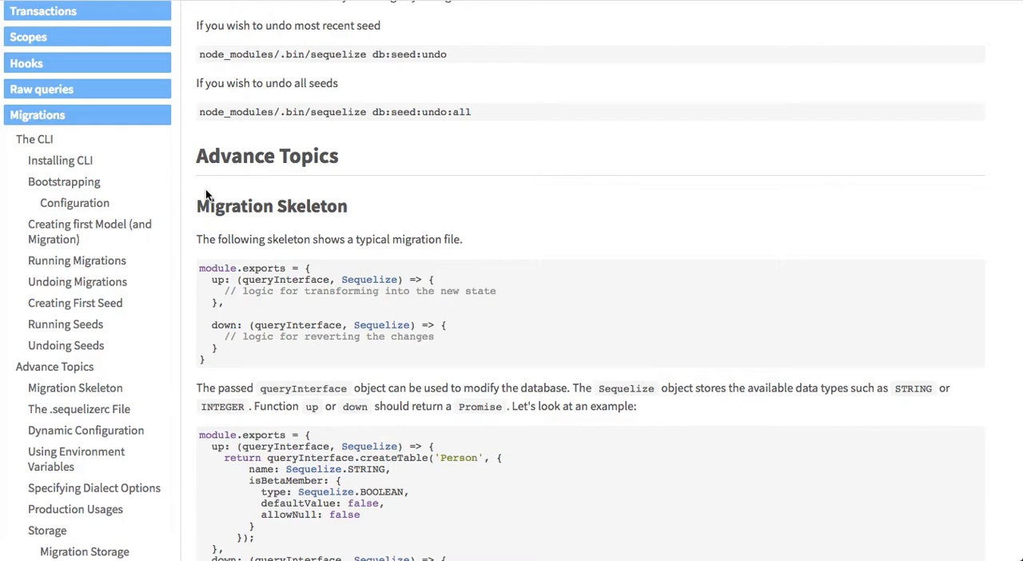